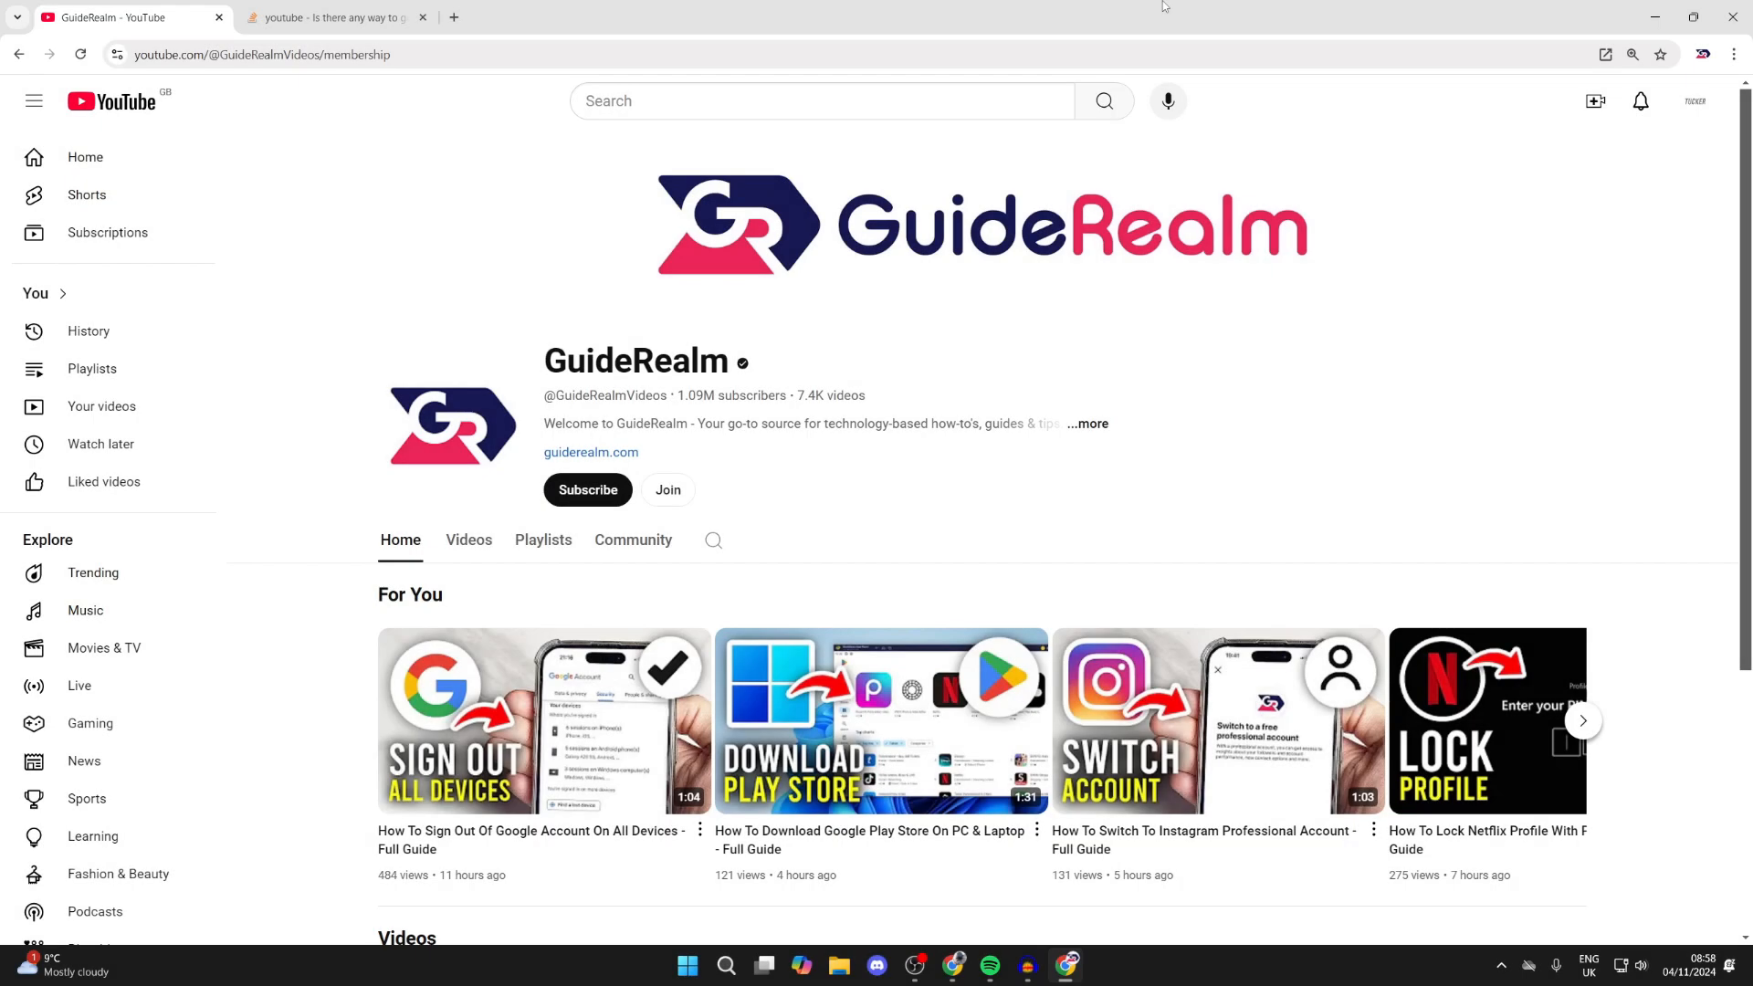
Bring up GuideRealm's membership tiers and preview what the Silver tier offers
{"action": "left_click", "coordinate": [588, 490]}
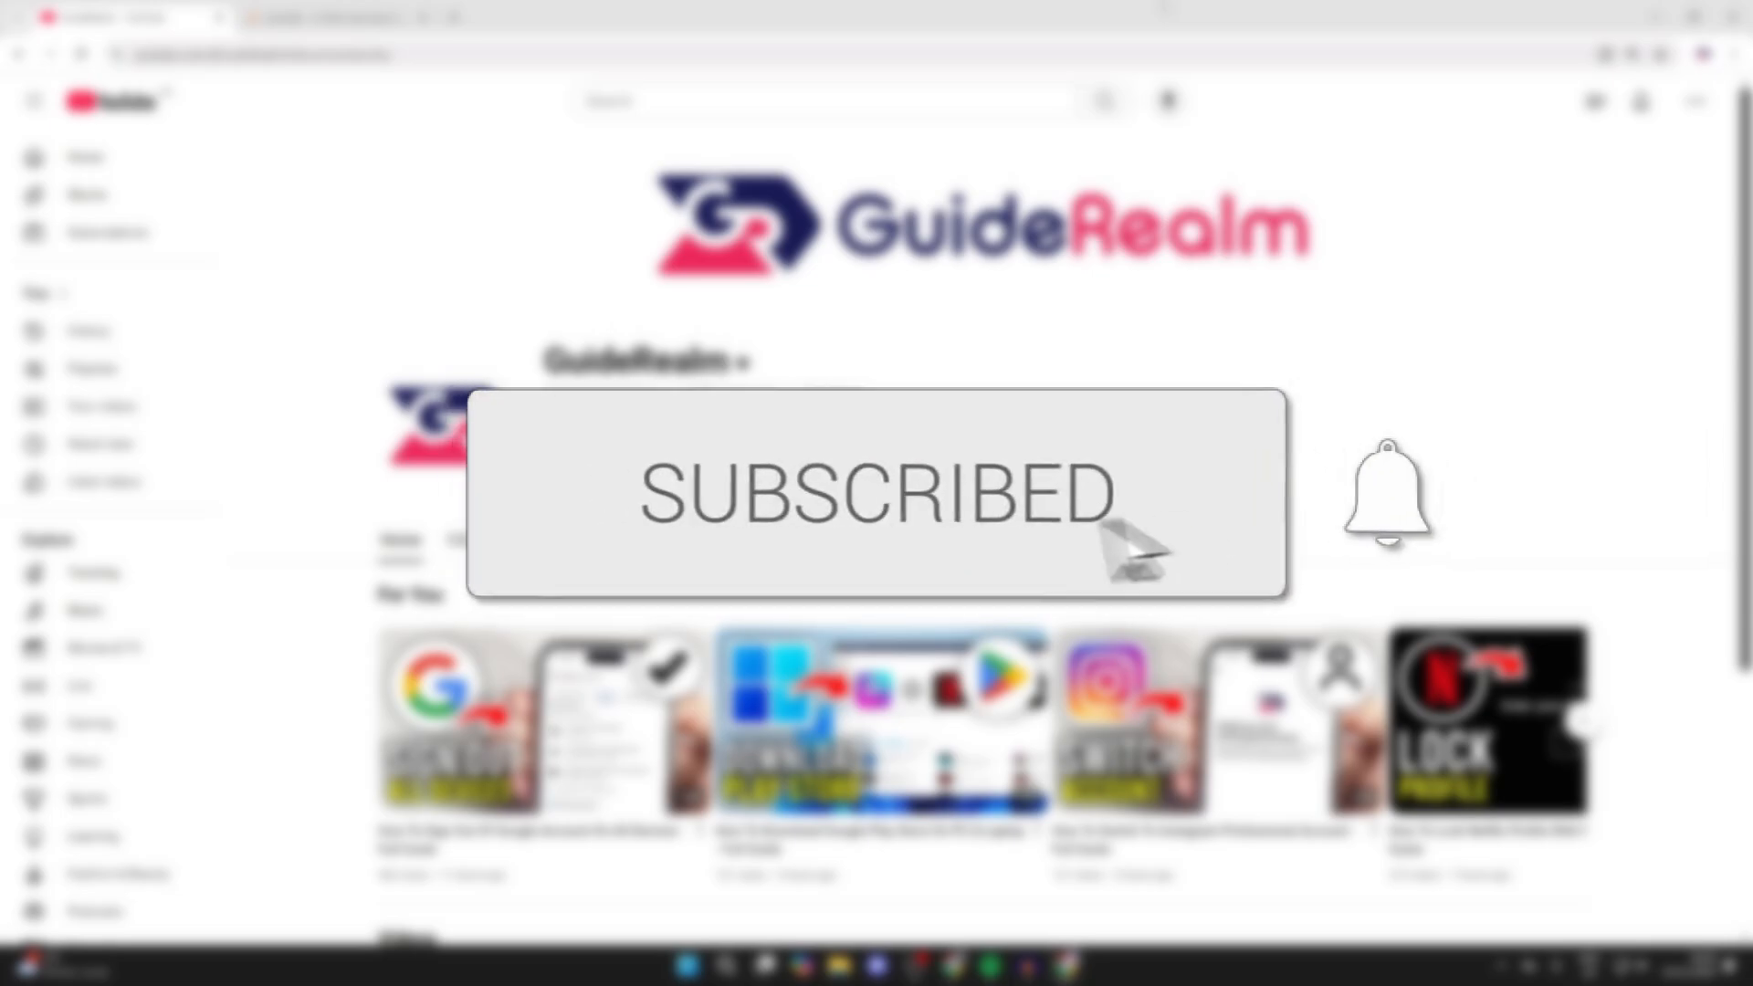
{"action": "left_click", "coordinate": [876, 490]}
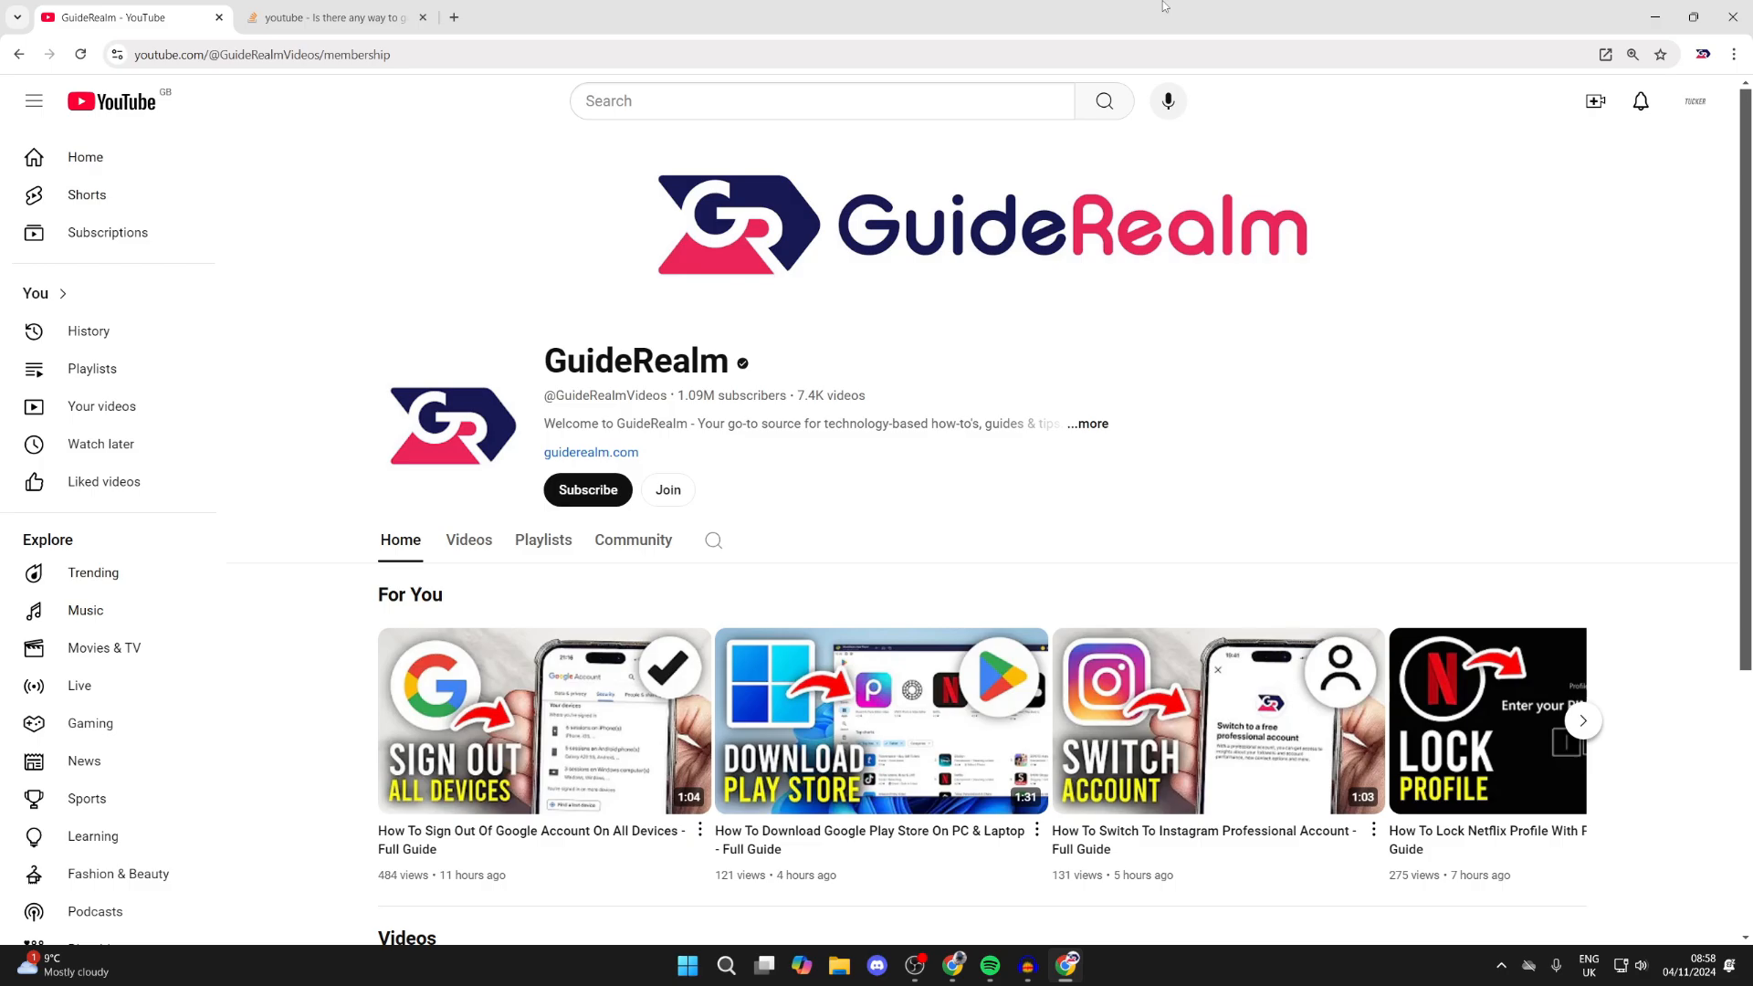
{"action": "mouse_move", "coordinate": [911, 269]}
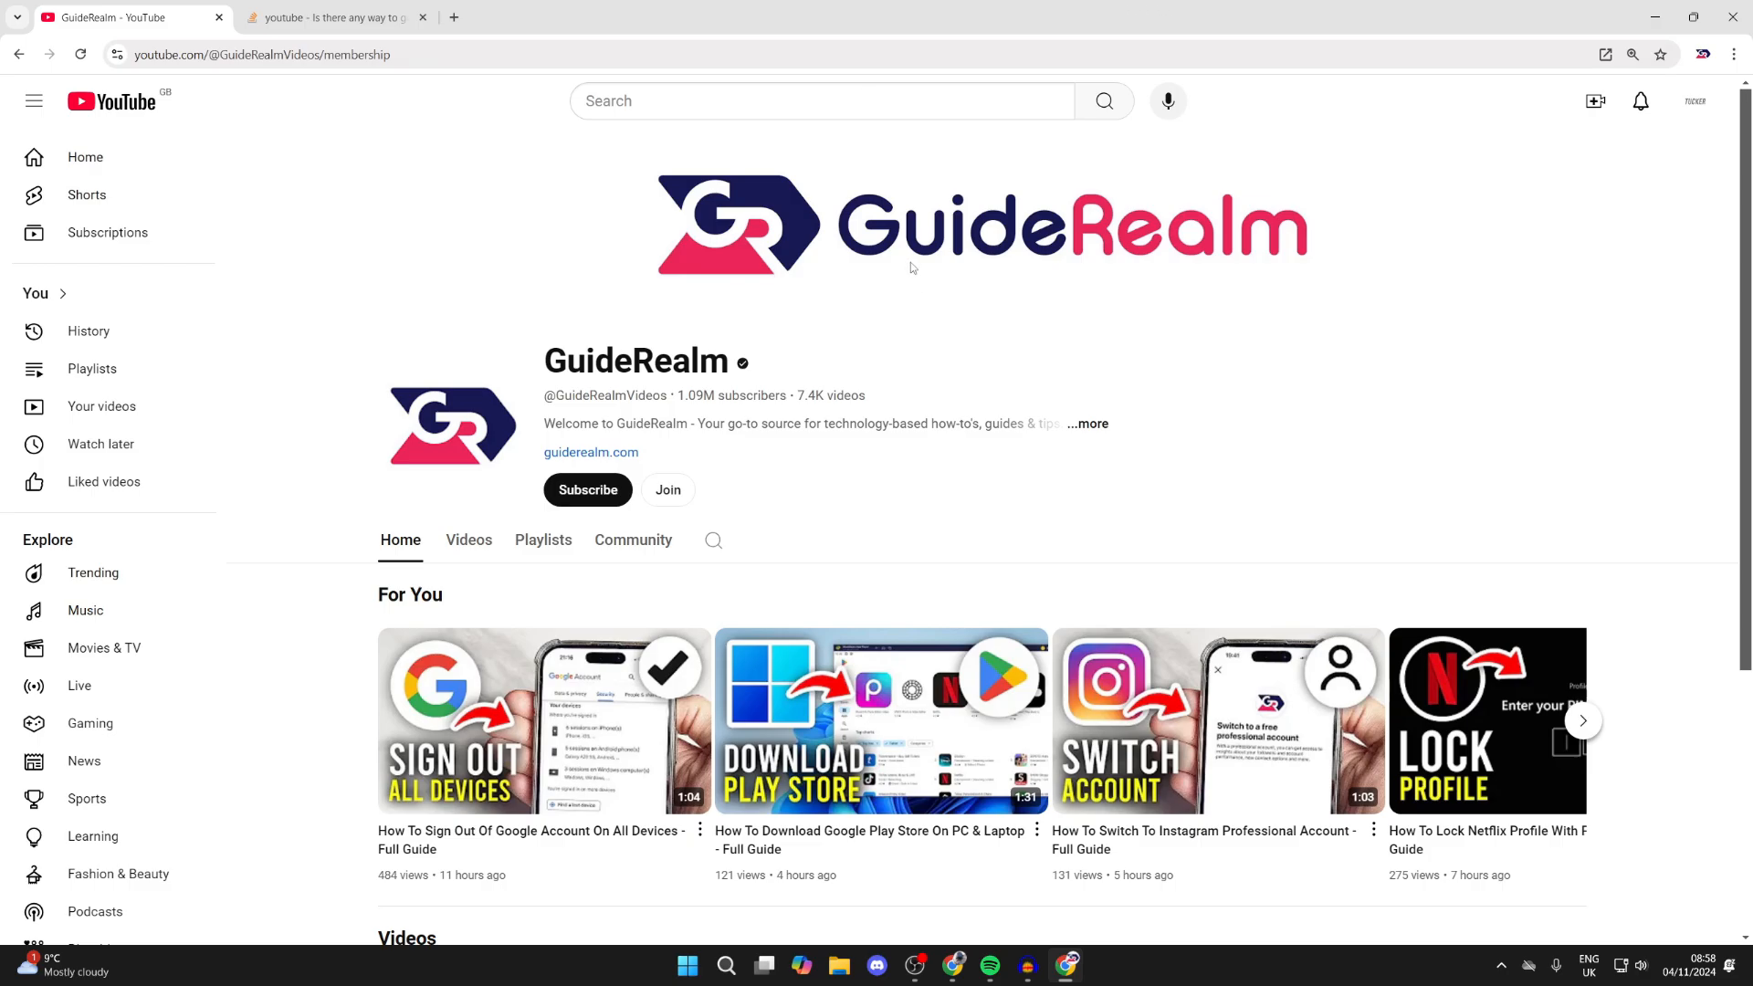
{"action": "mouse_move", "coordinate": [770, 349]}
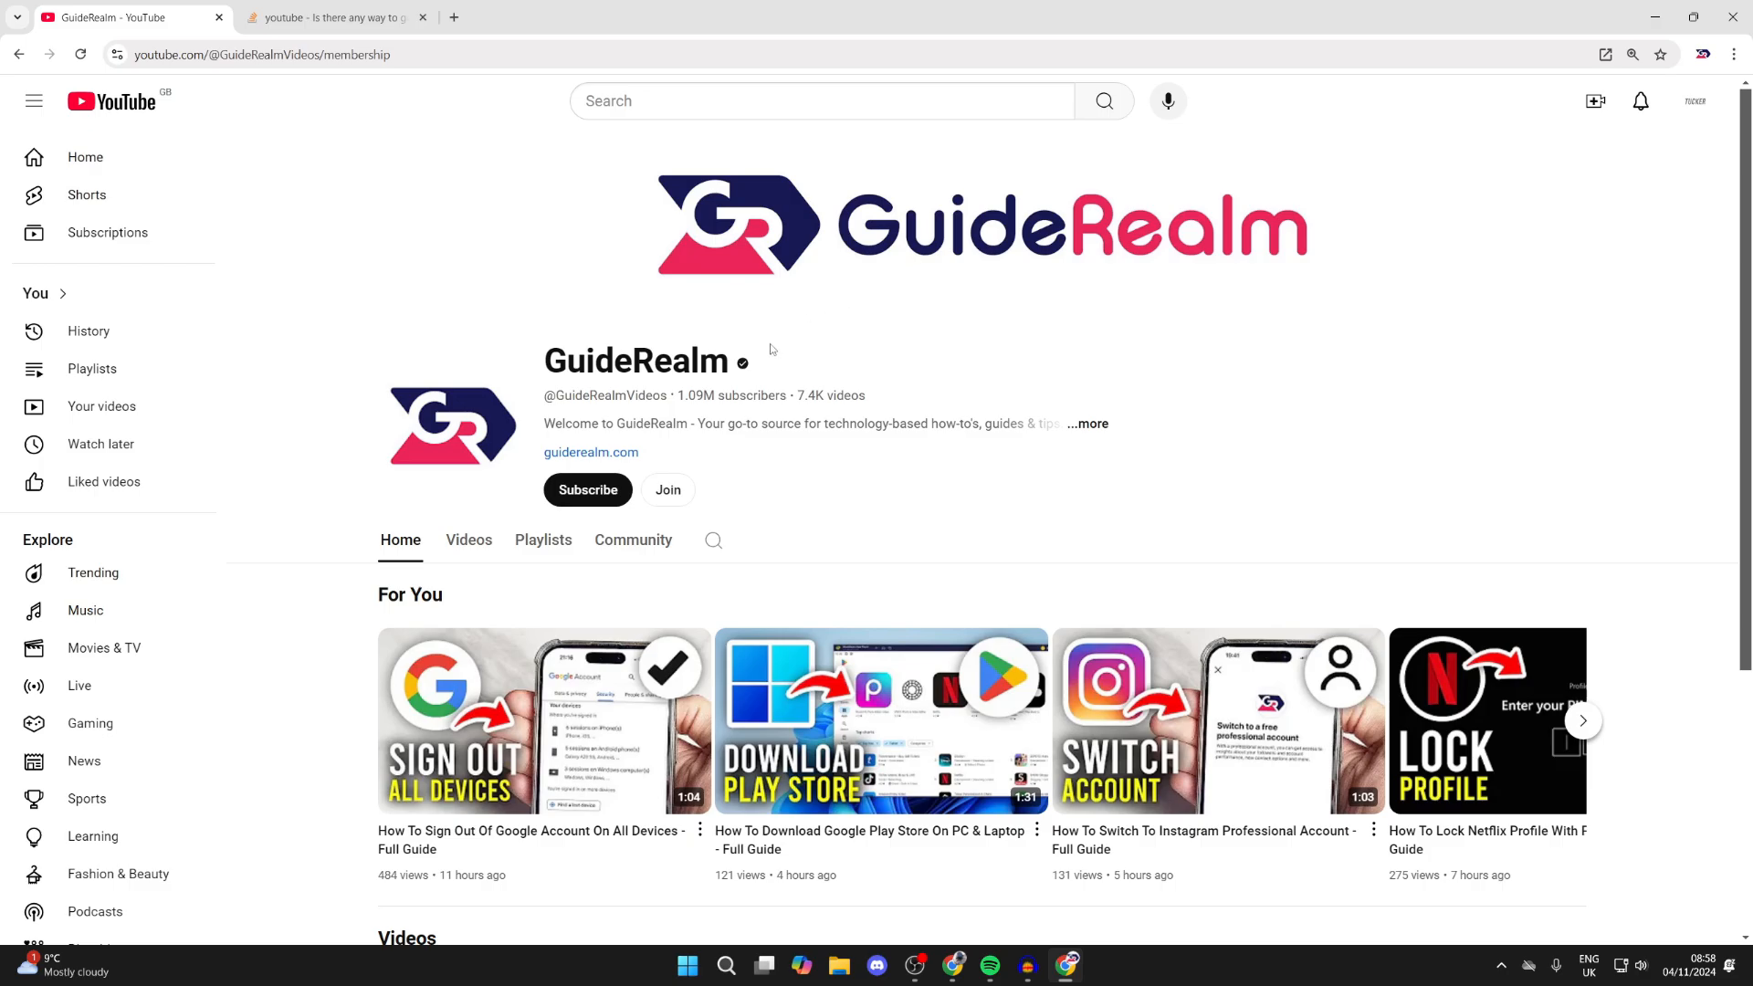
{"action": "left_click", "coordinate": [668, 489]}
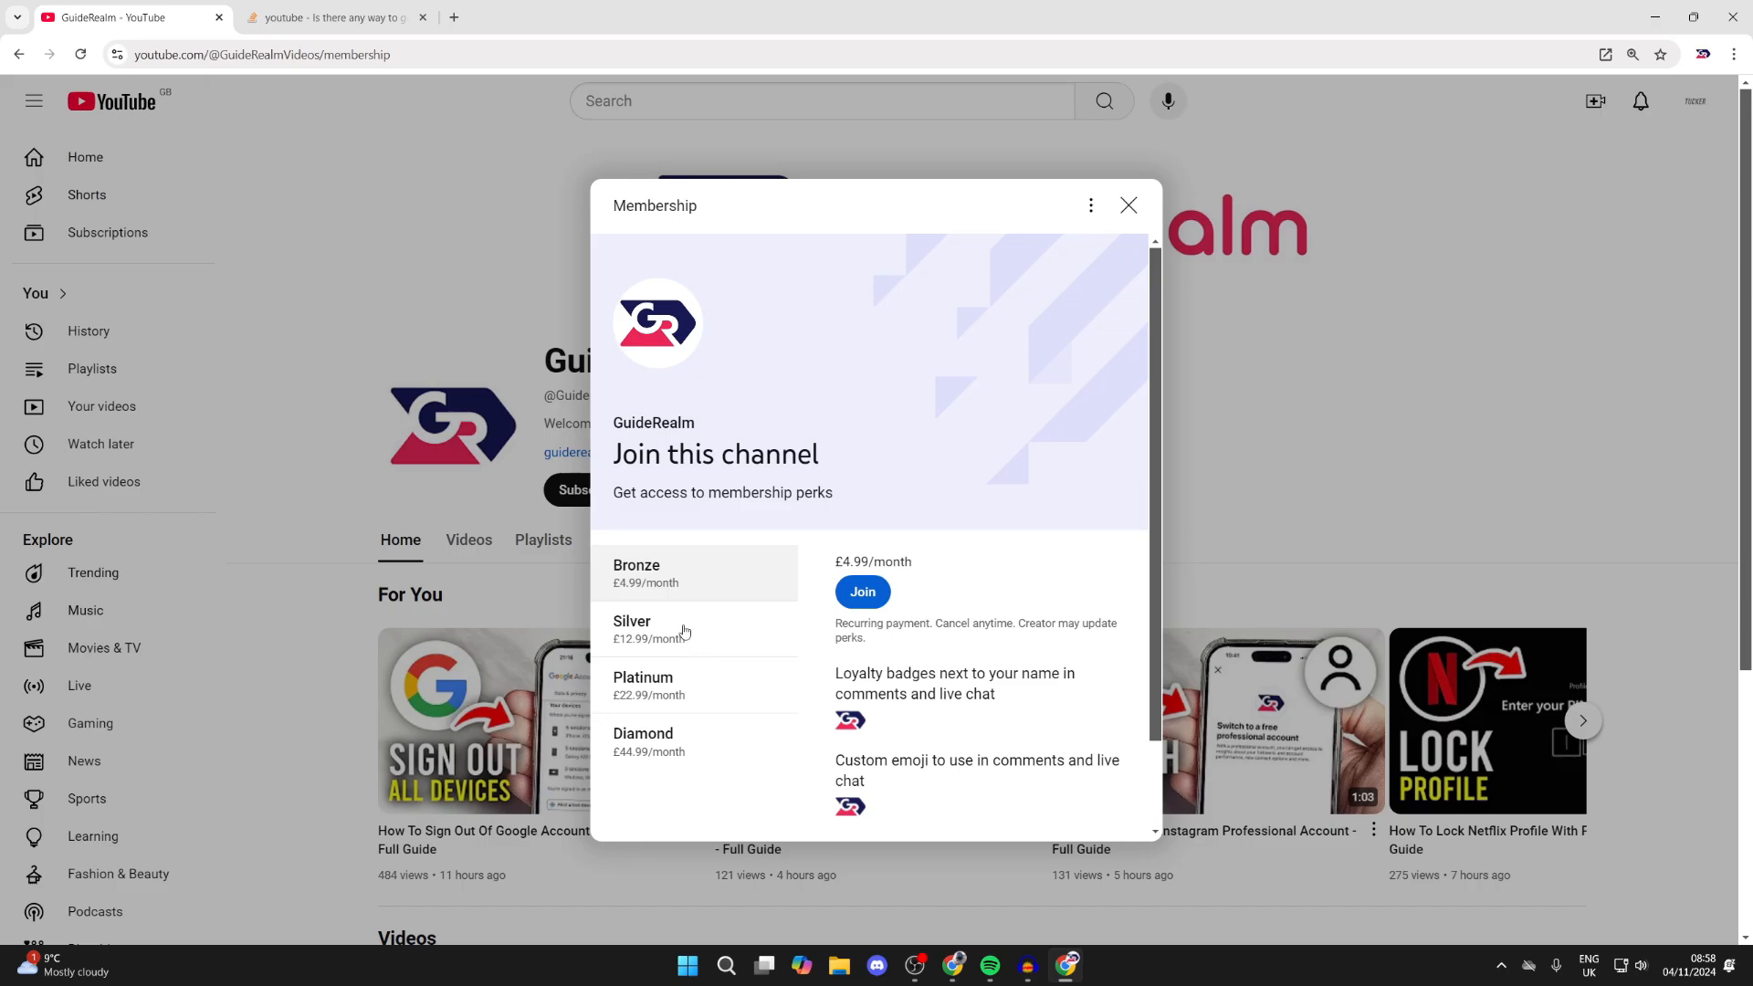
{"action": "left_click", "coordinate": [631, 629]}
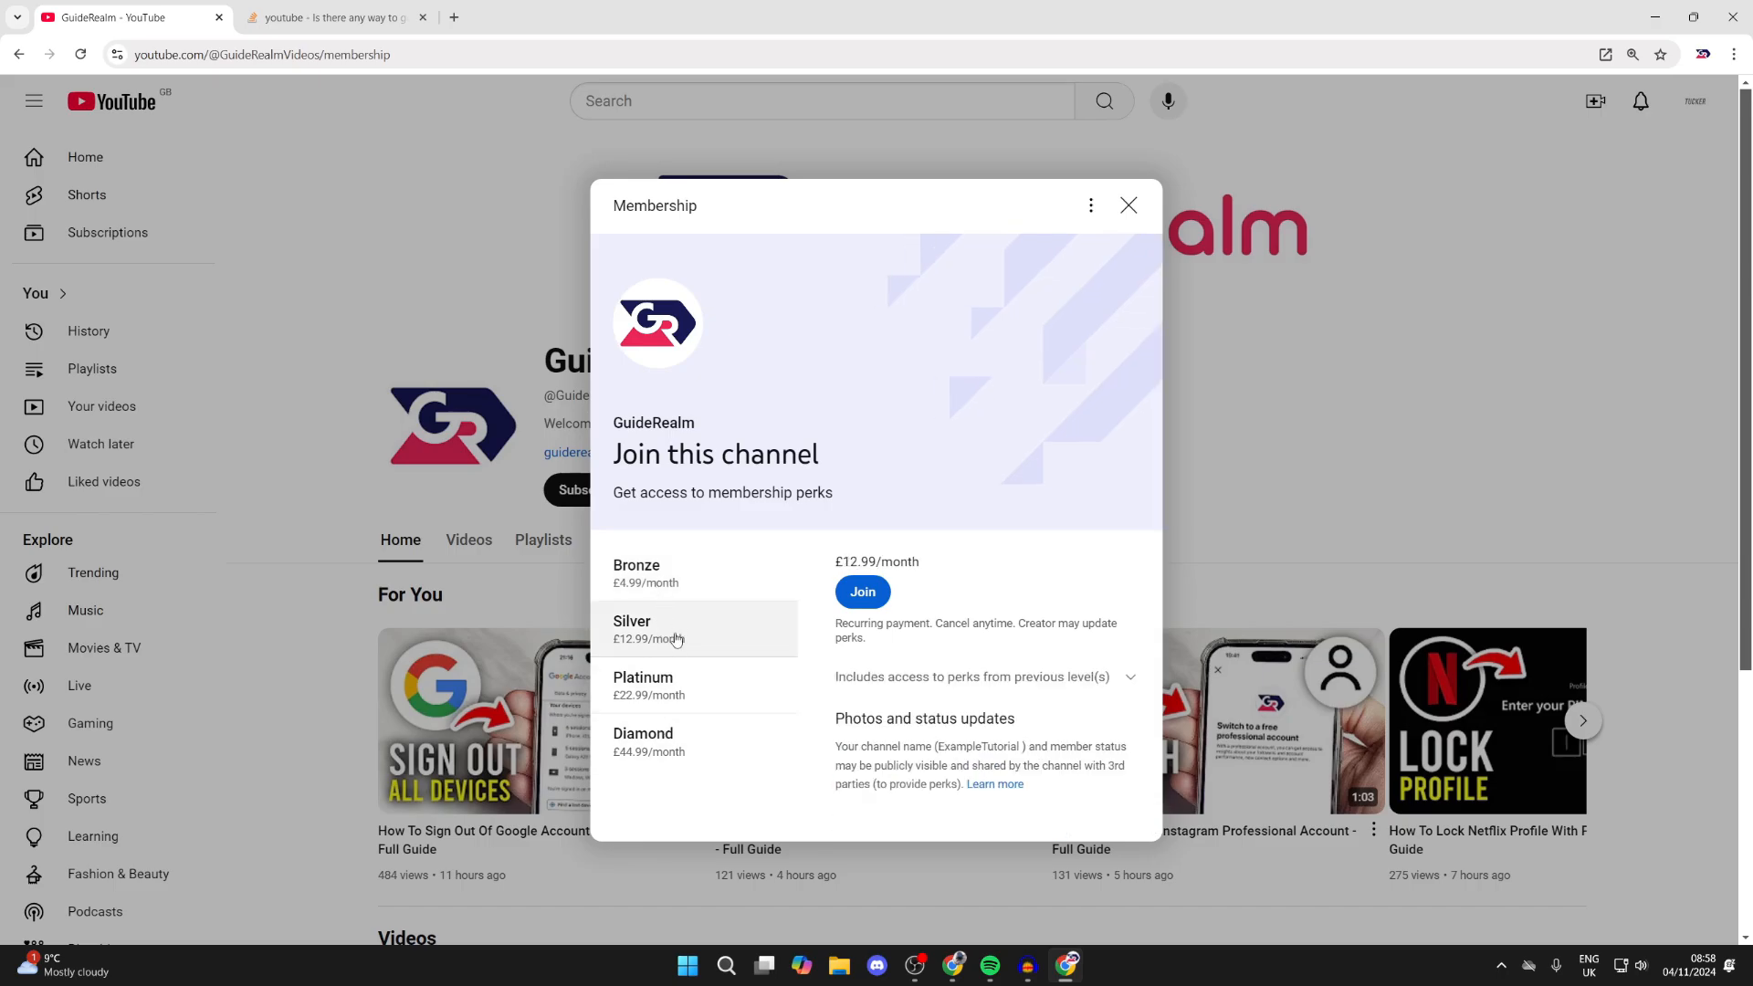
{"action": "mouse_move", "coordinate": [690, 581]}
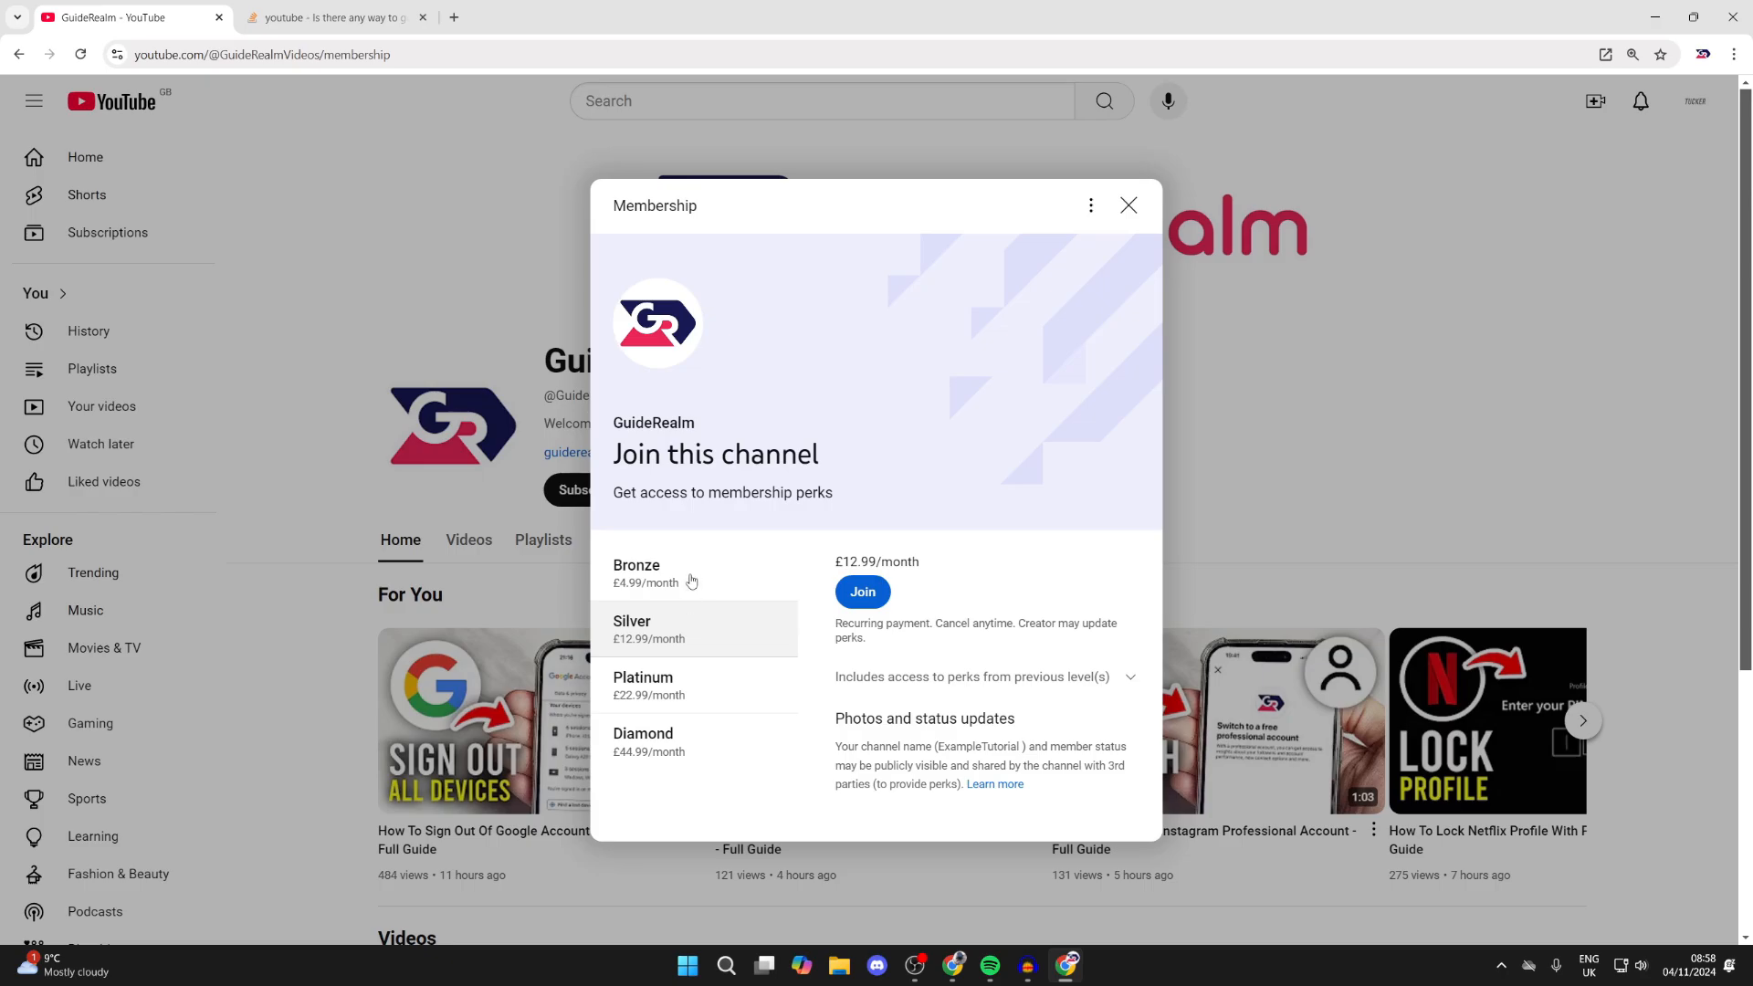
Switch back to the Bronze tier at £4.99/month and start joining
{"action": "left_click", "coordinate": [636, 572]}
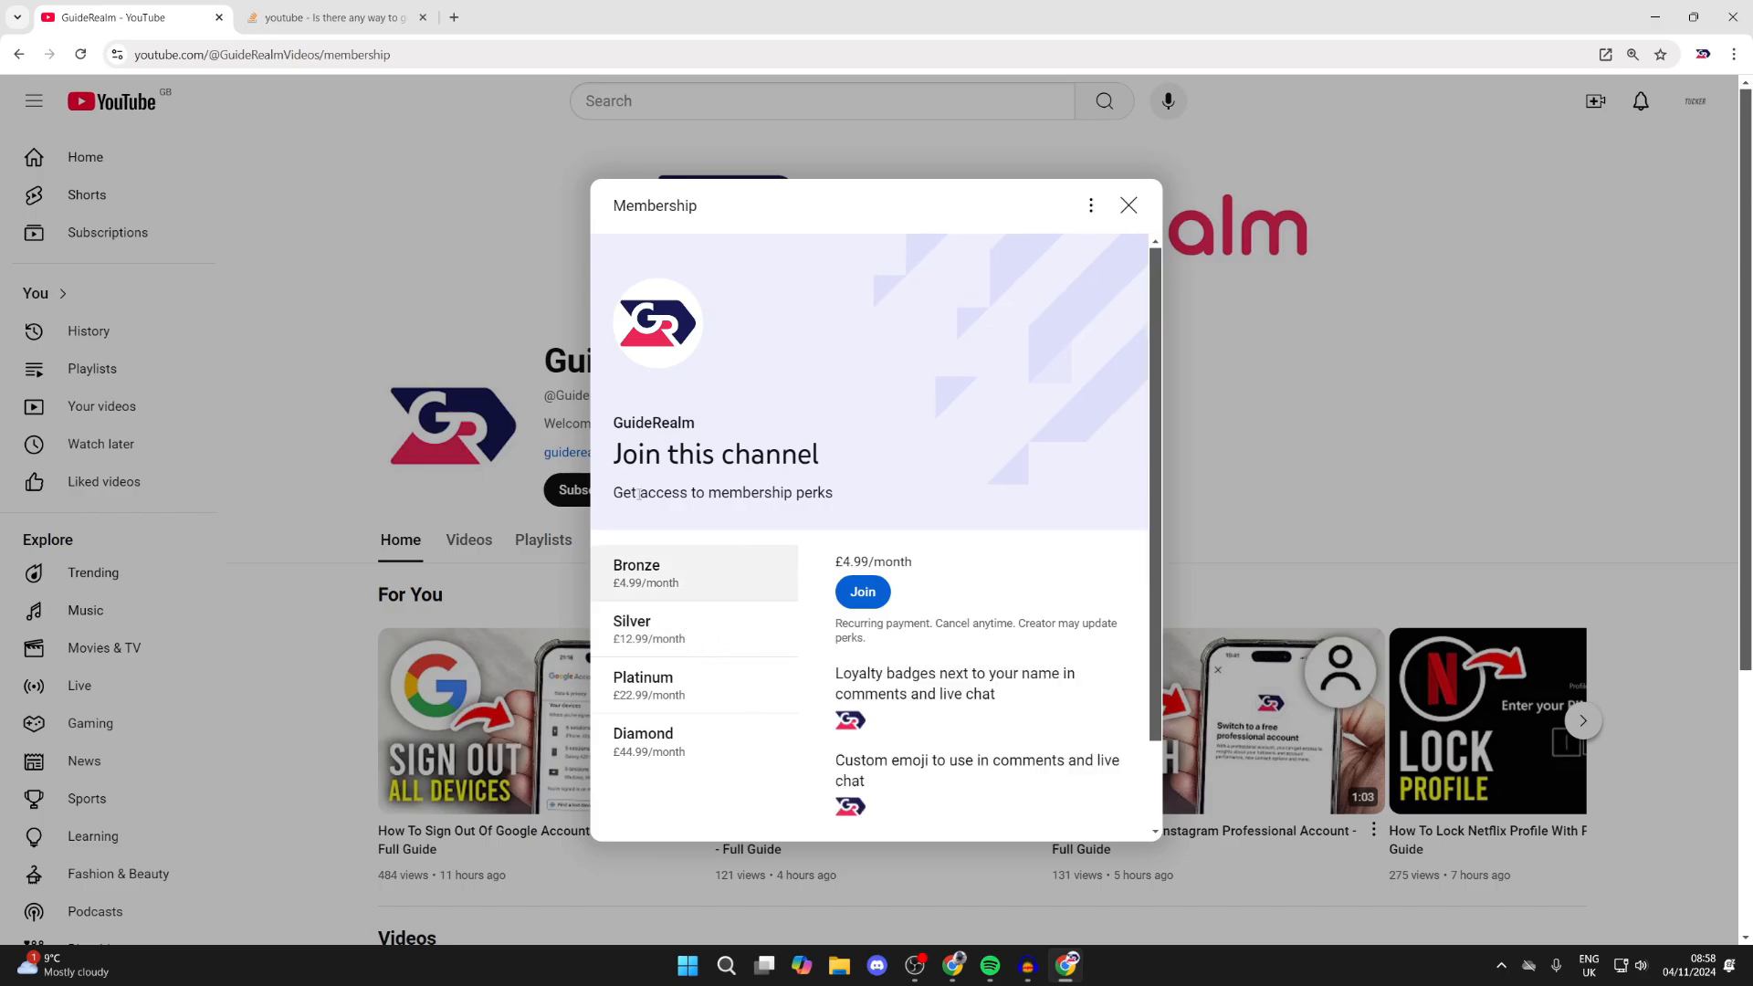
{"action": "mouse_move", "coordinate": [942, 623]}
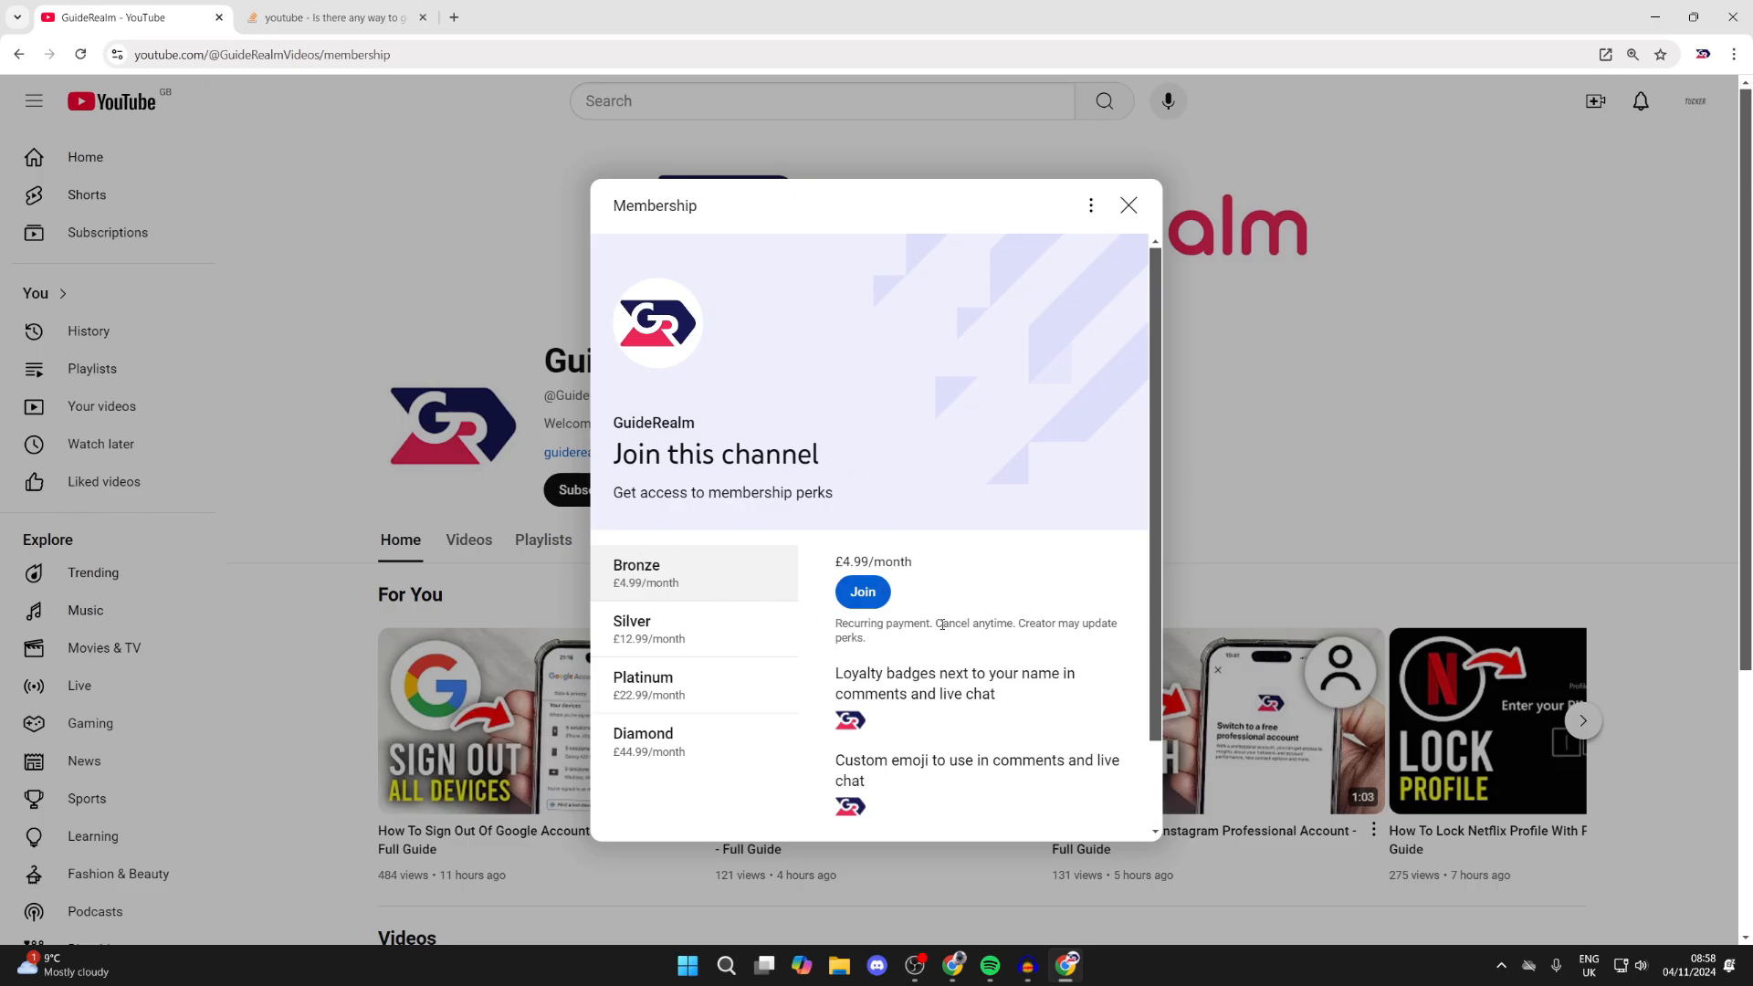
{"action": "left_click", "coordinate": [861, 592]}
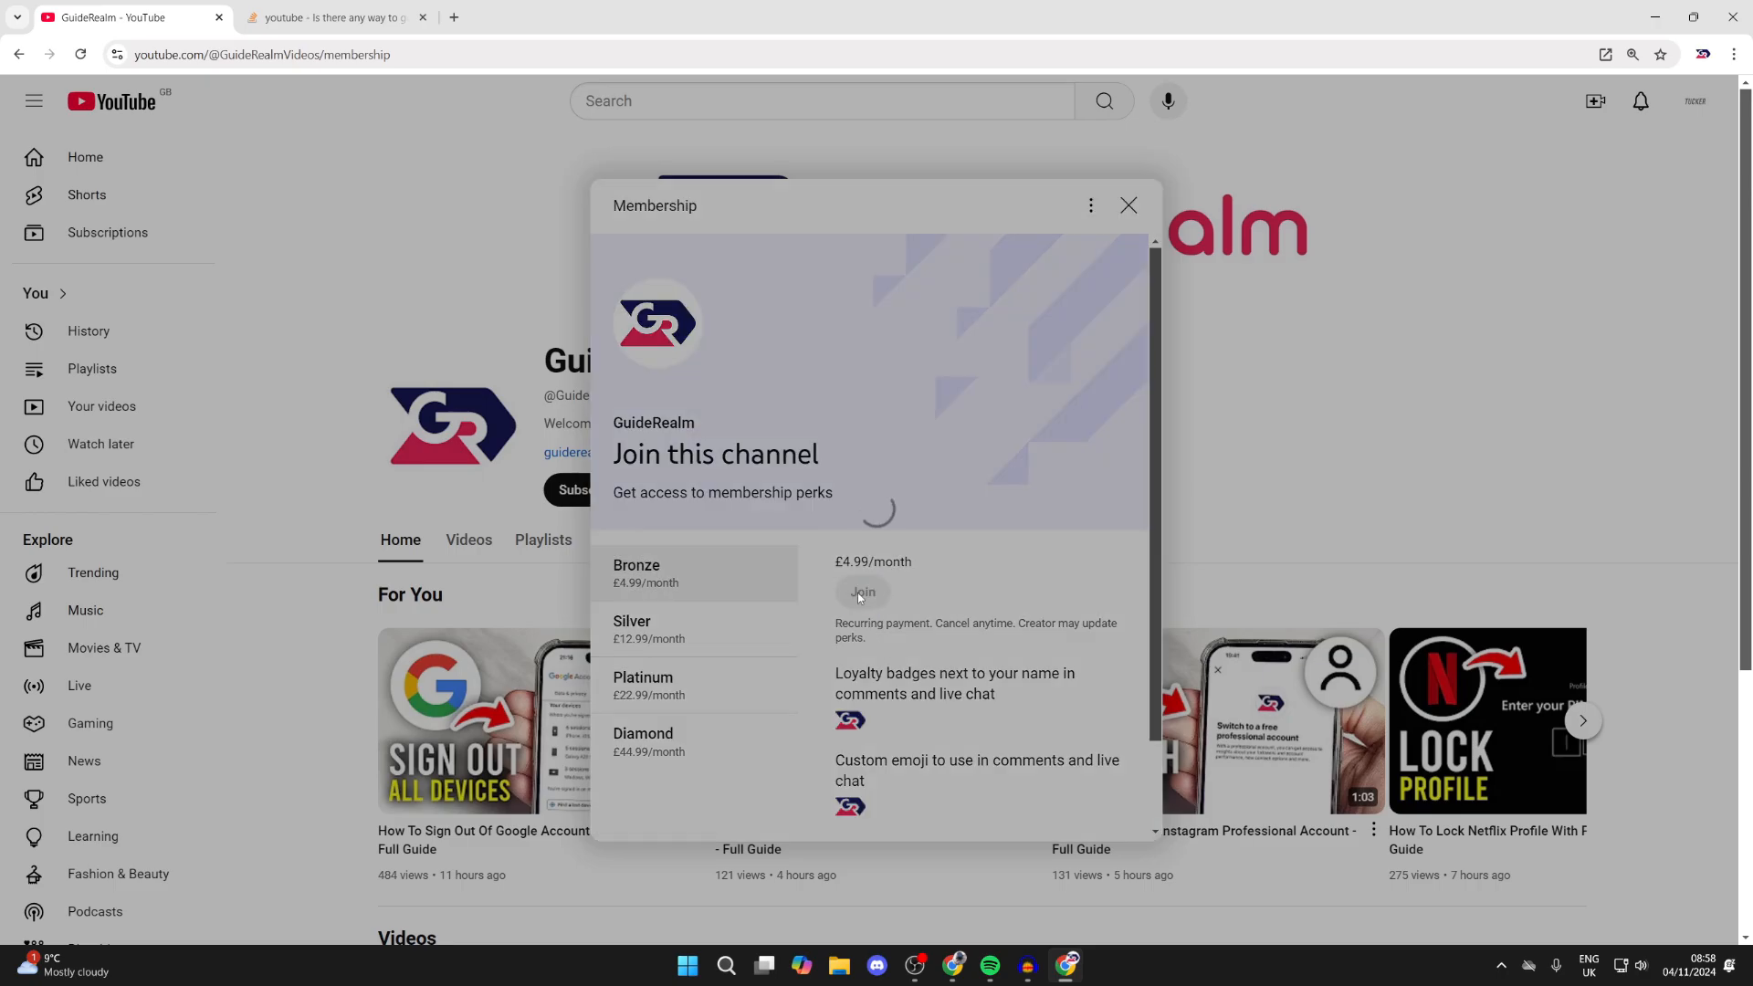
Buy the £4.99 monthly Bronze membership and dismiss the welcome popup
{"action": "left_click", "coordinate": [862, 597]}
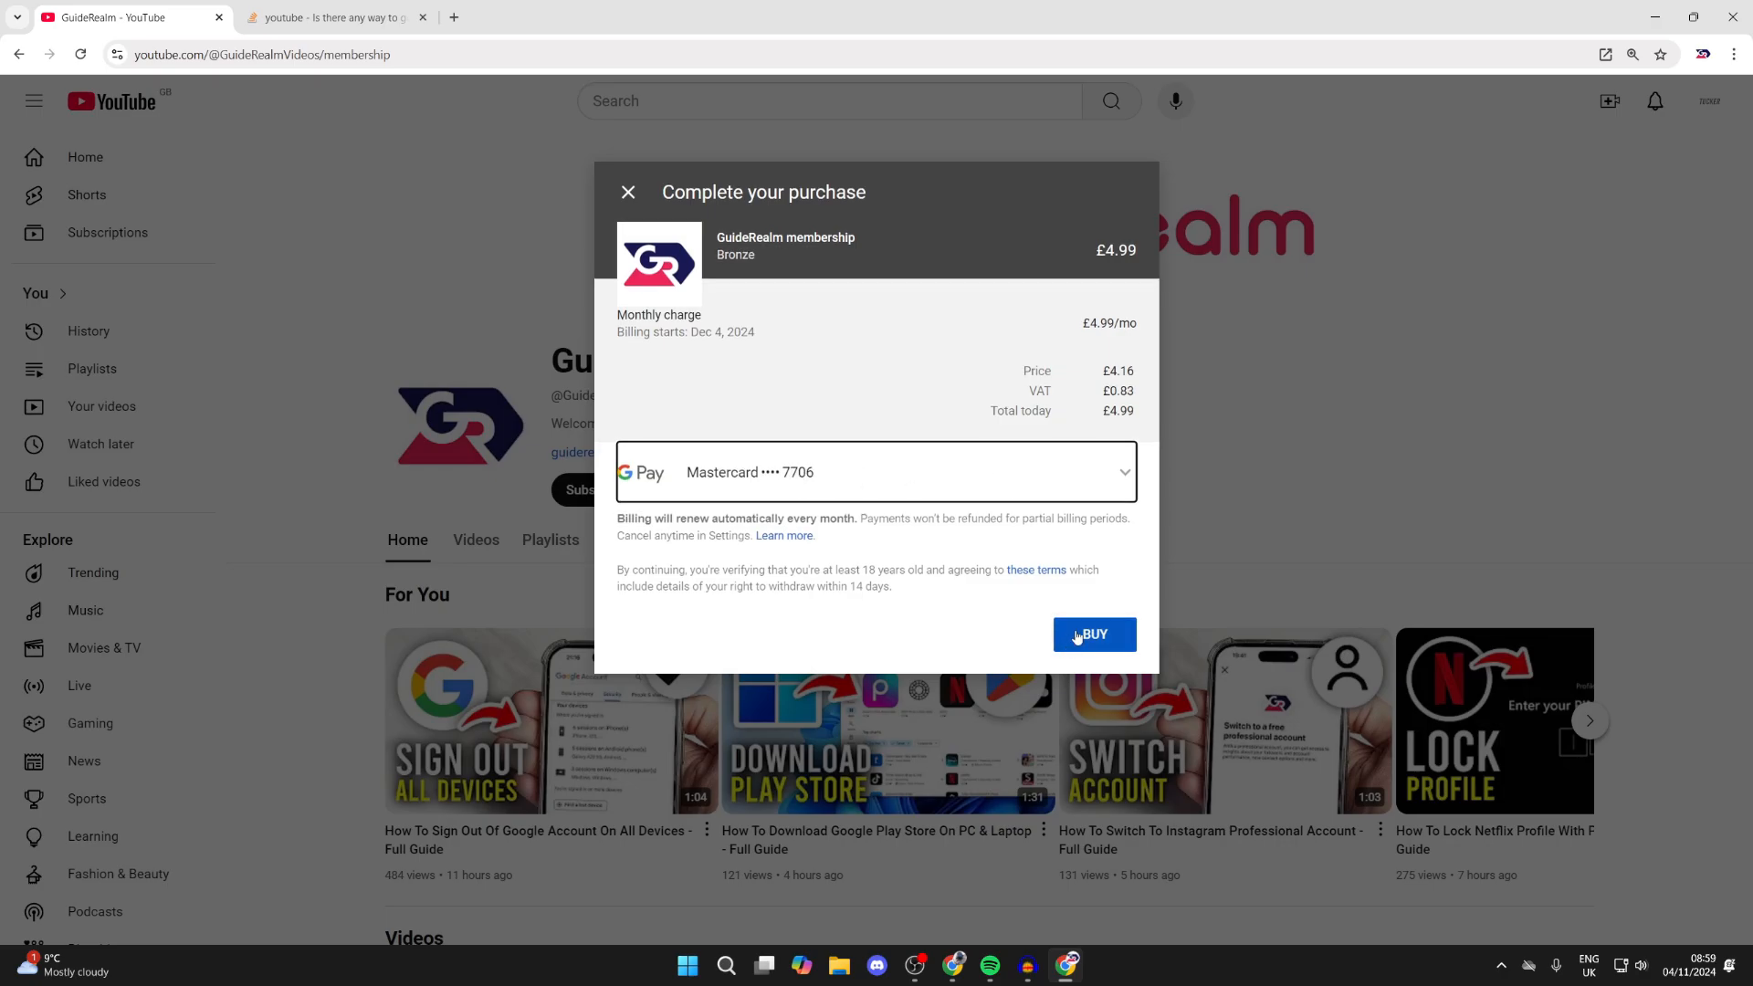
{"action": "left_click", "coordinate": [1094, 633]}
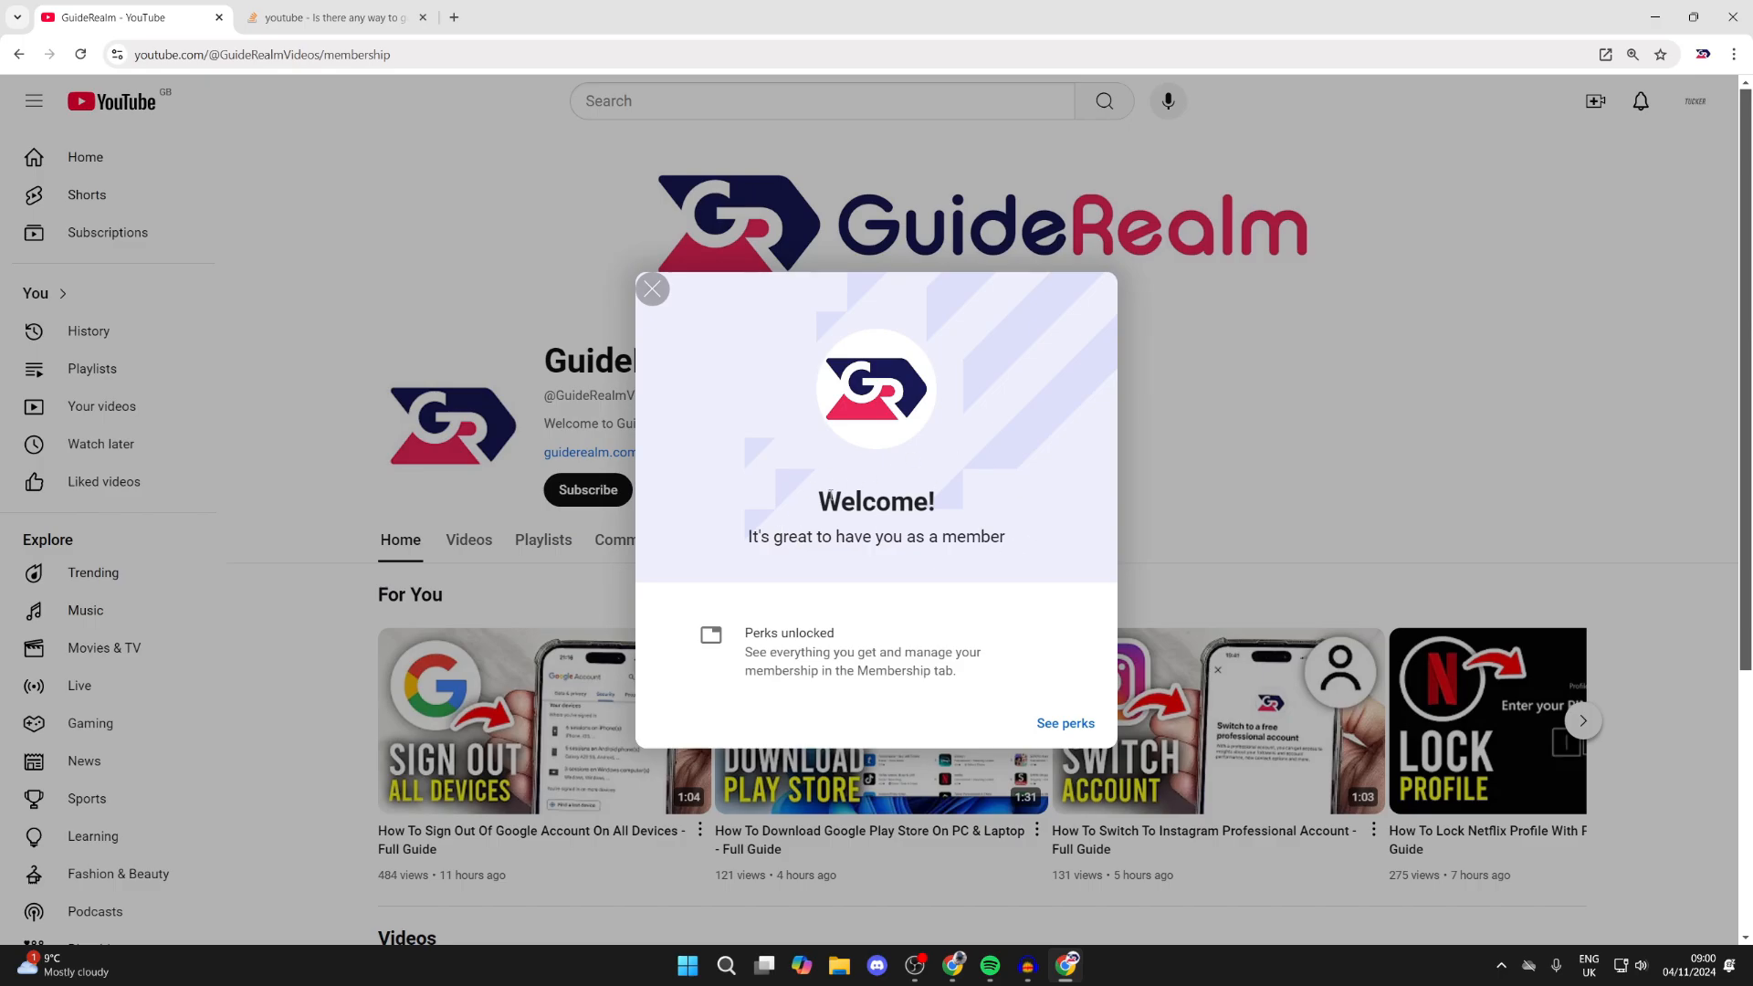
{"action": "left_click", "coordinate": [652, 288]}
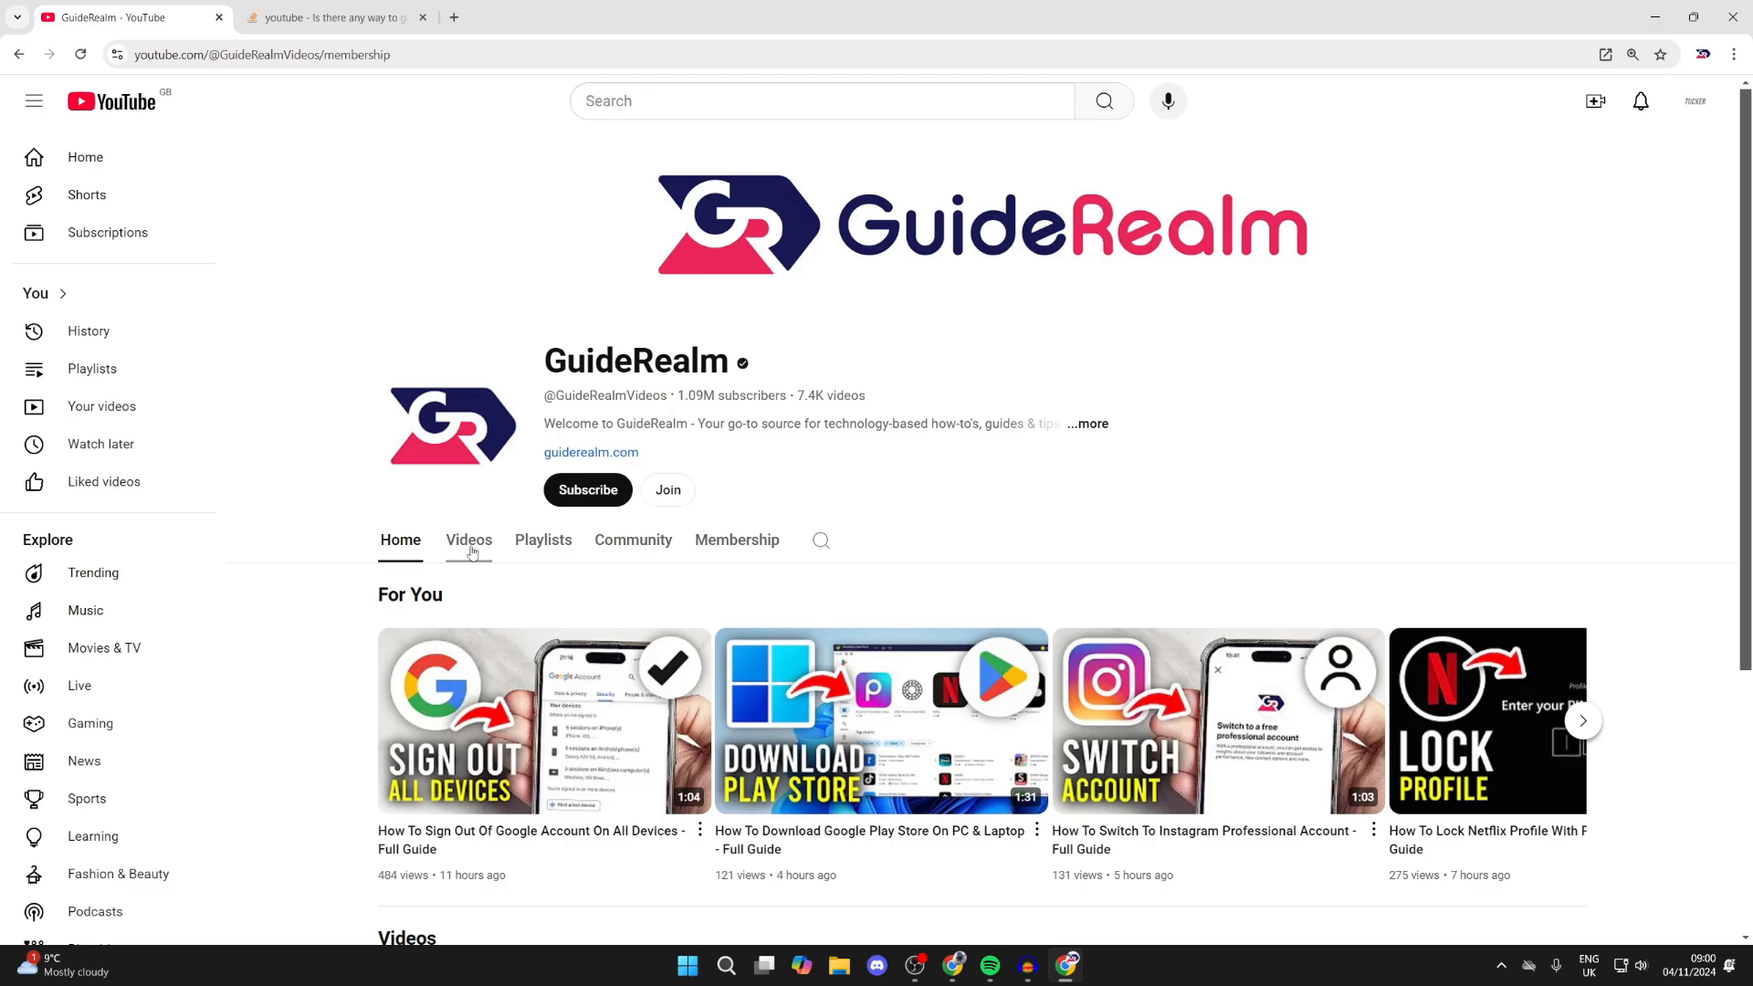
View the channel's Videos list showing the members-only video
{"action": "left_click", "coordinate": [469, 539]}
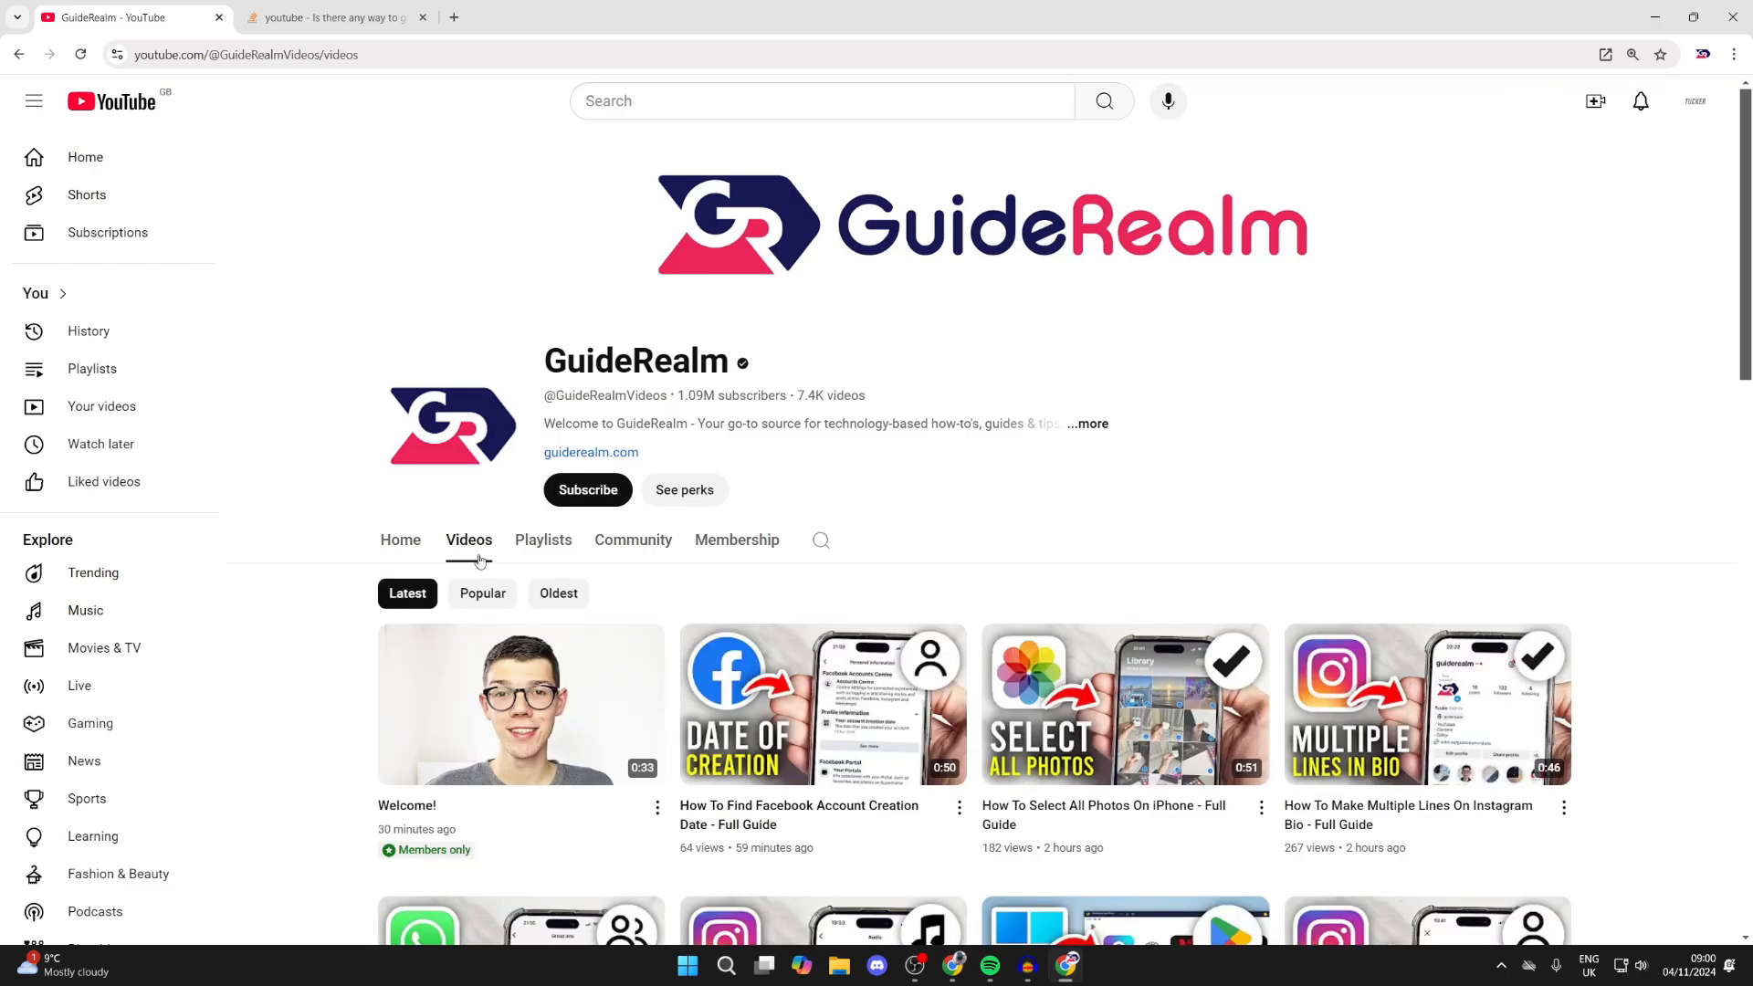
{"action": "scroll", "scroll_direction": "down", "scroll_amount": 3}
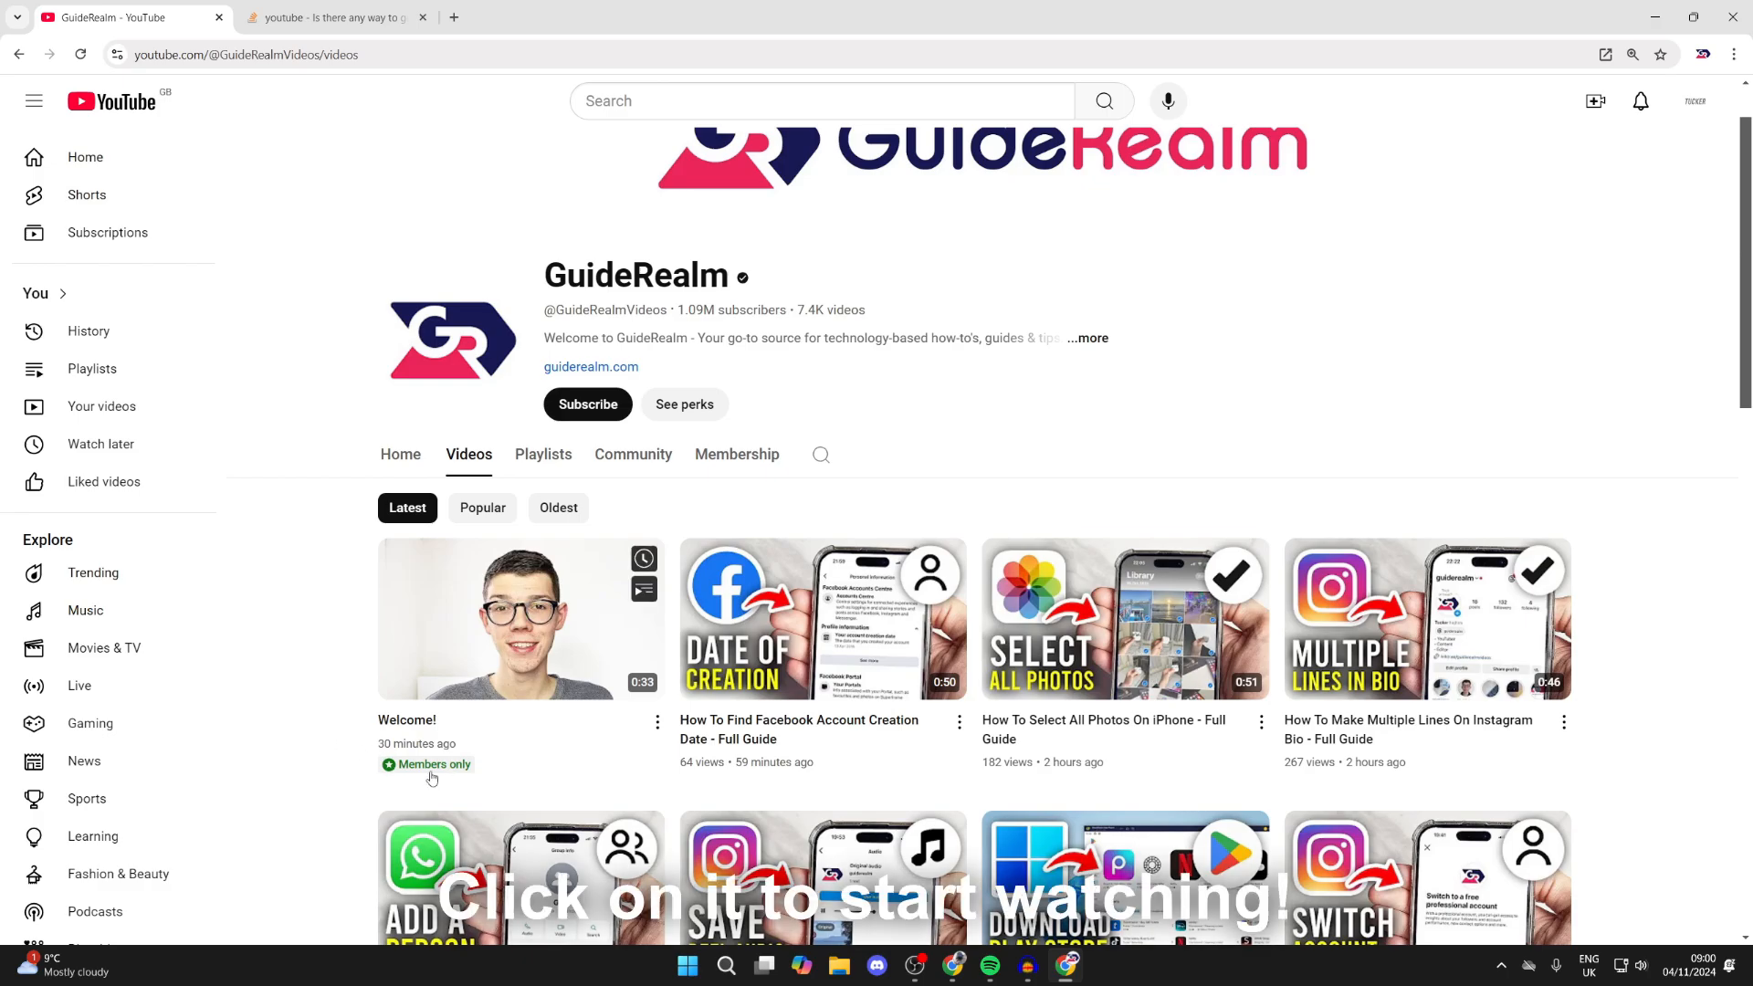
View the Membership page showing the active Bronze tier and its perks
{"action": "left_click", "coordinate": [520, 618]}
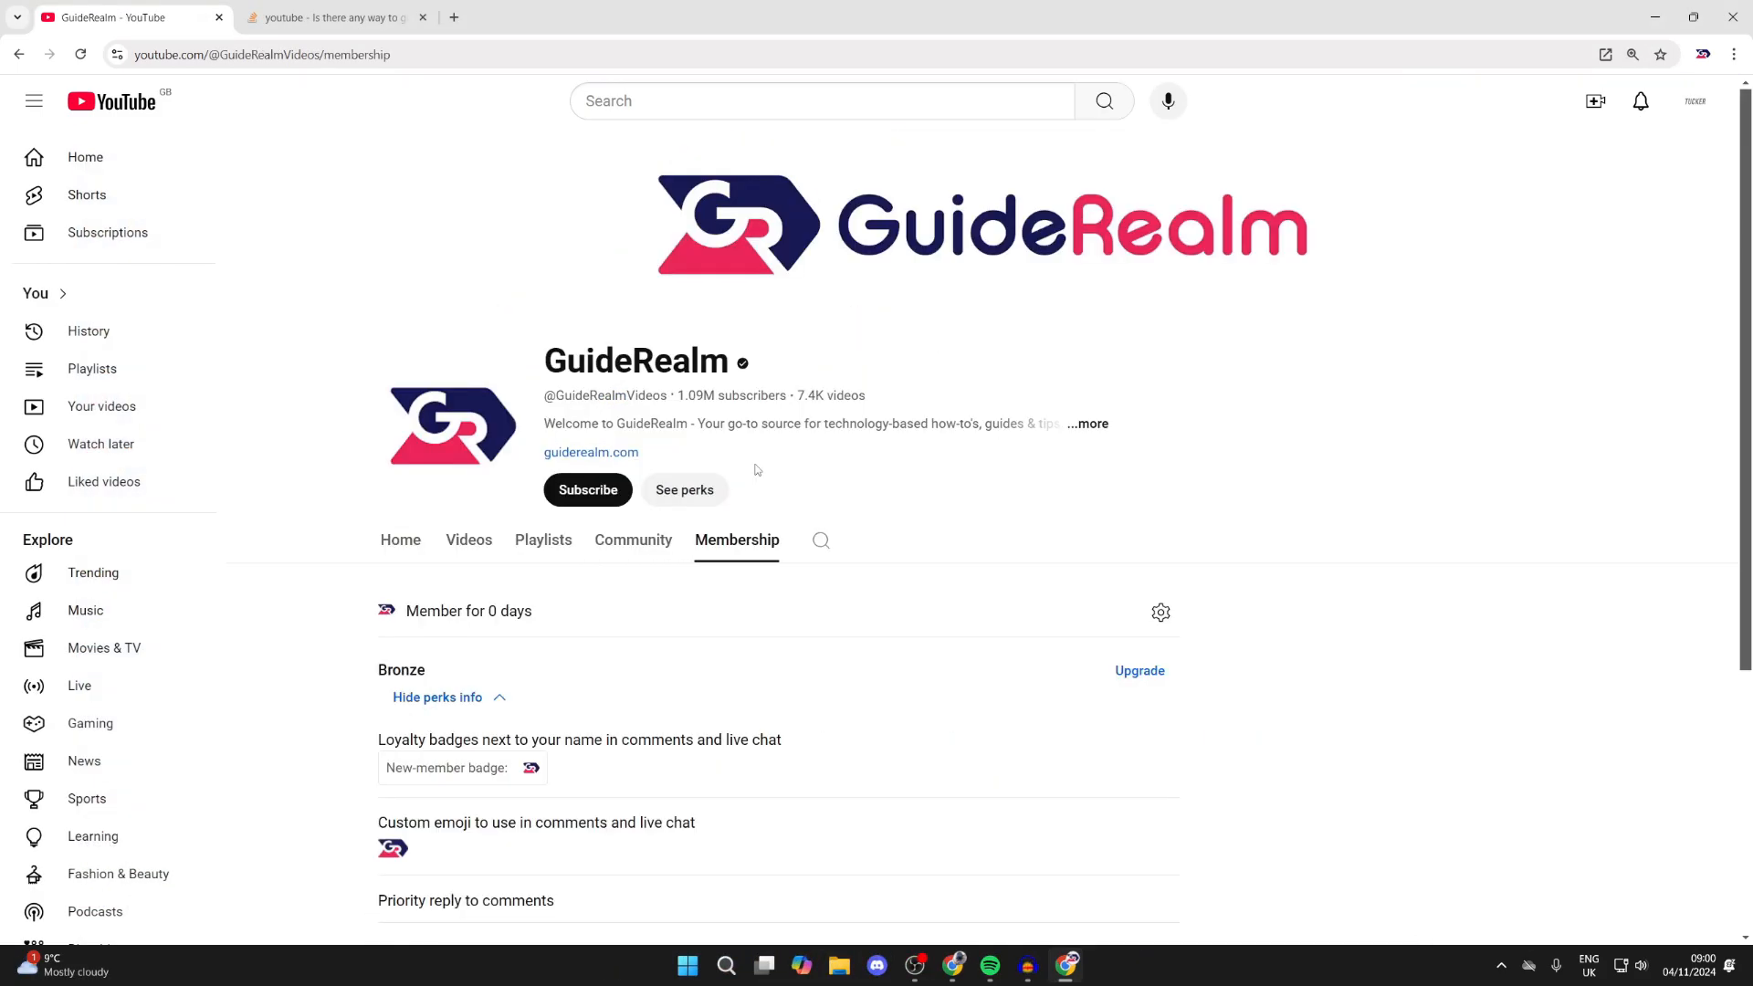
{"action": "scroll", "scroll_direction": "down", "scroll_amount": 3}
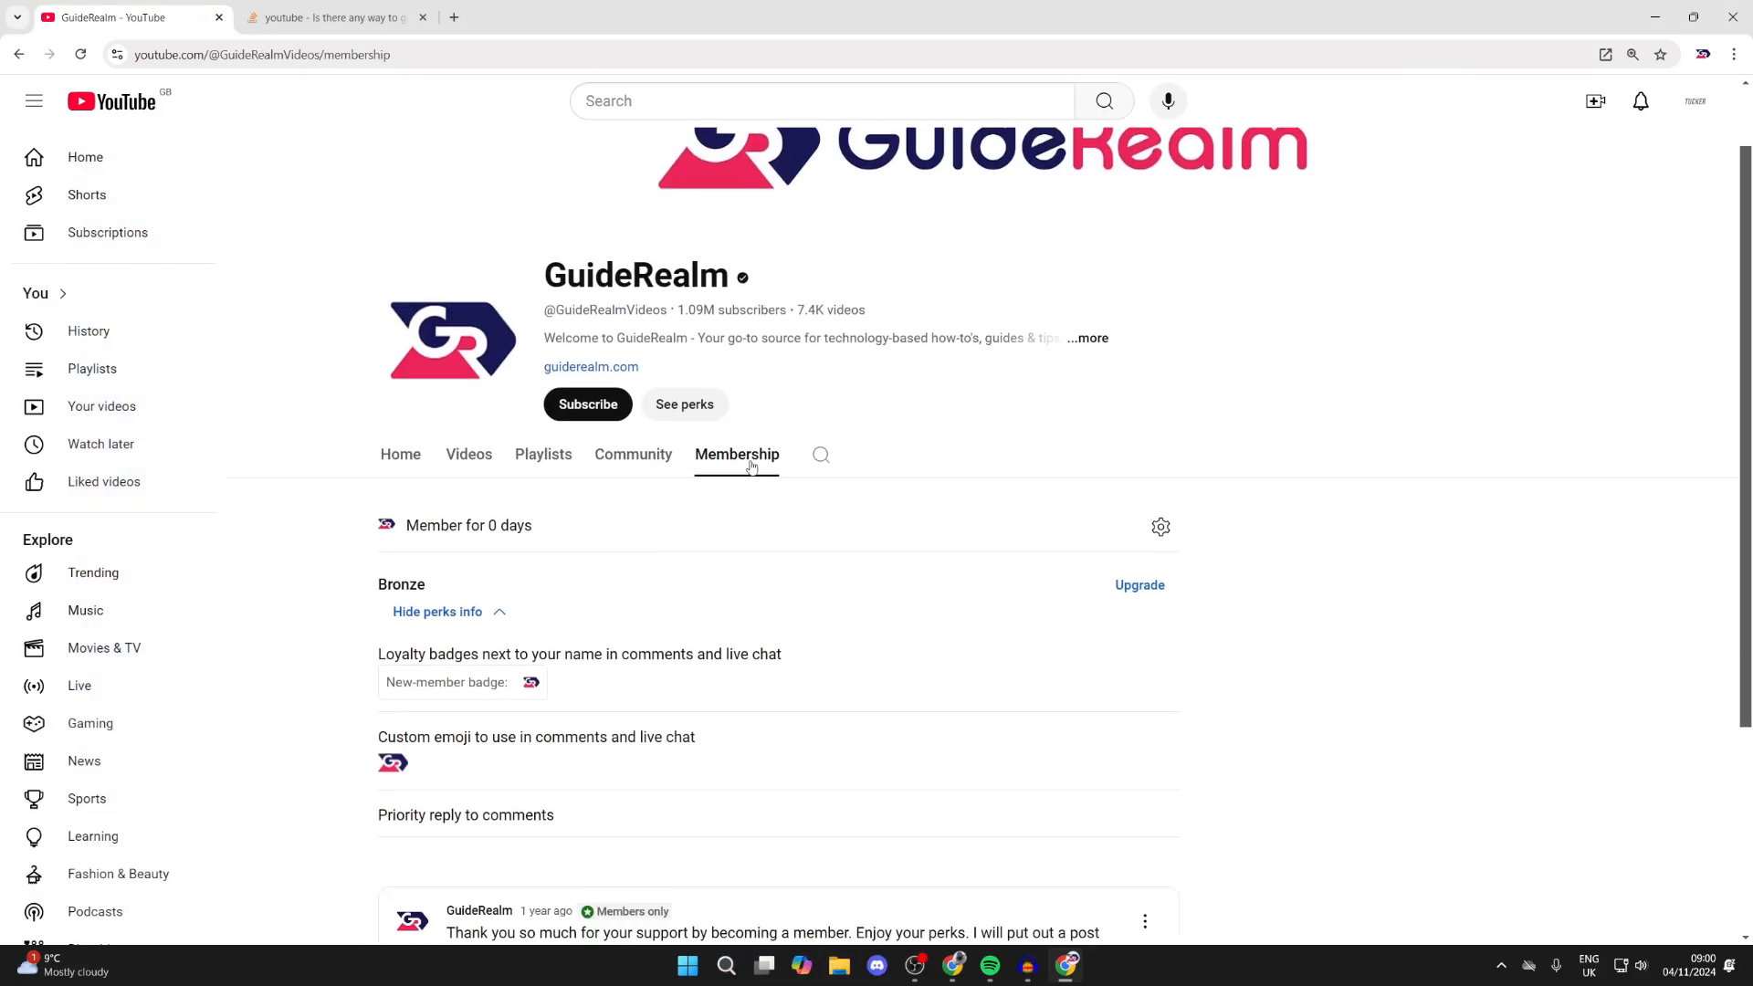